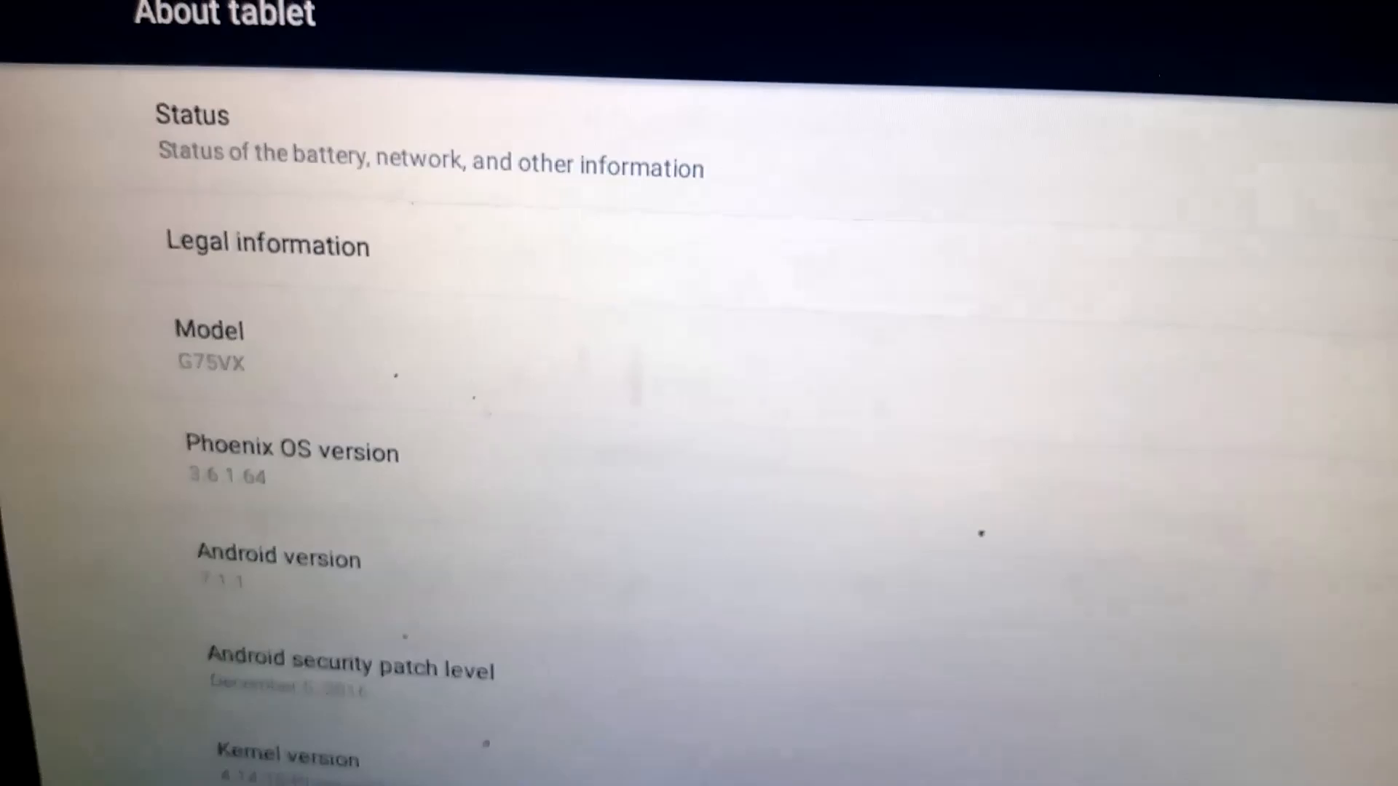
{"action": "scroll", "scroll_direction": "down", "scroll_amount": 3}
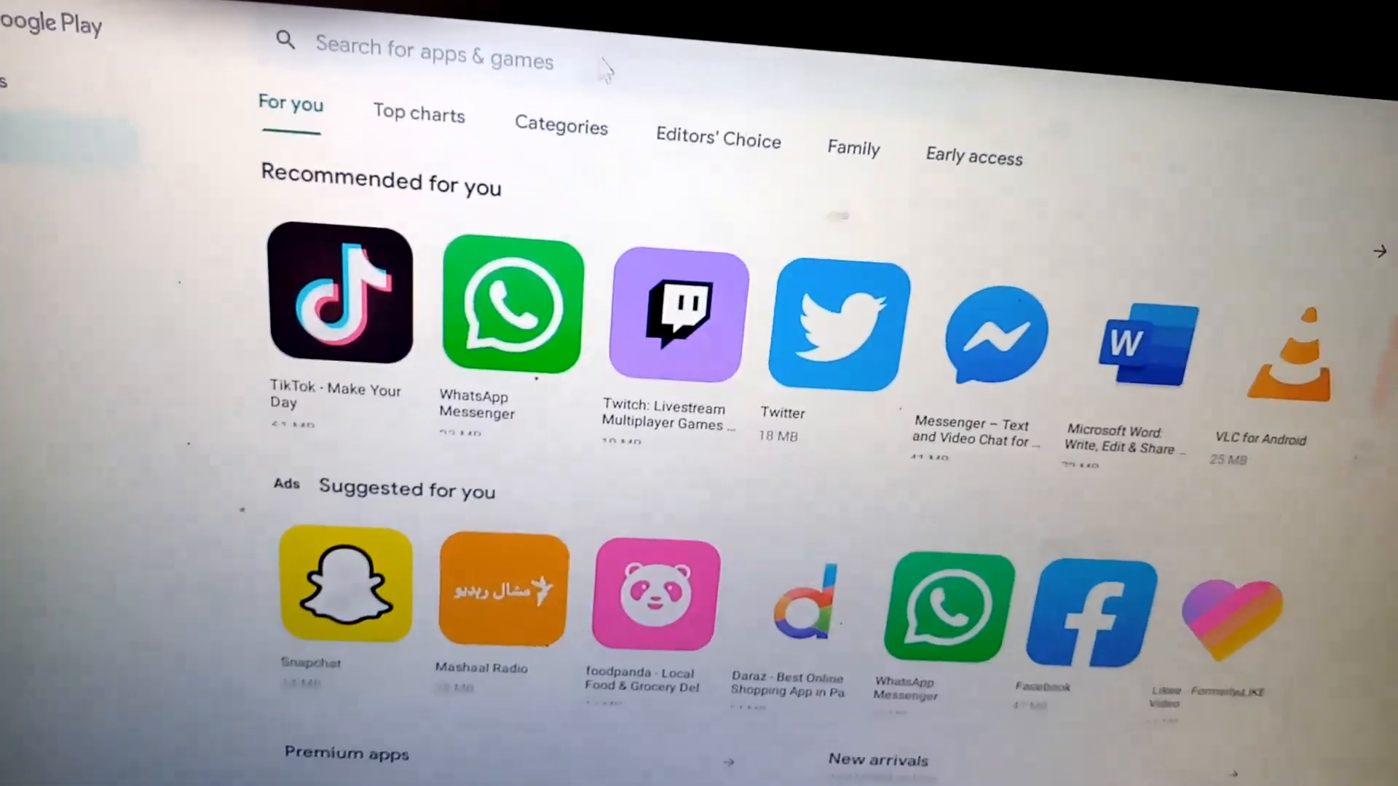
{"action": "type", "text": "fortnite mobile"}
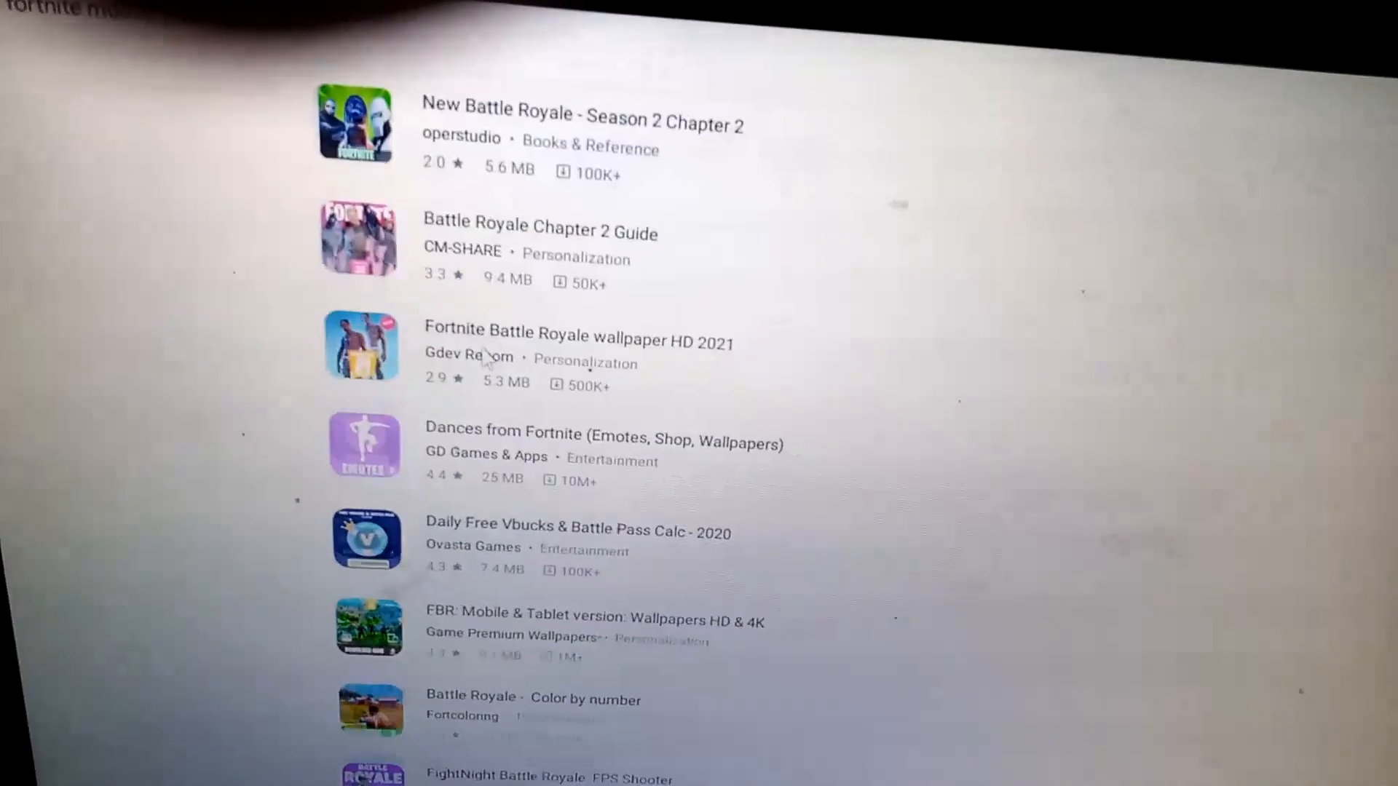
{"action": "scroll", "scroll_direction": "down", "scroll_amount": 3}
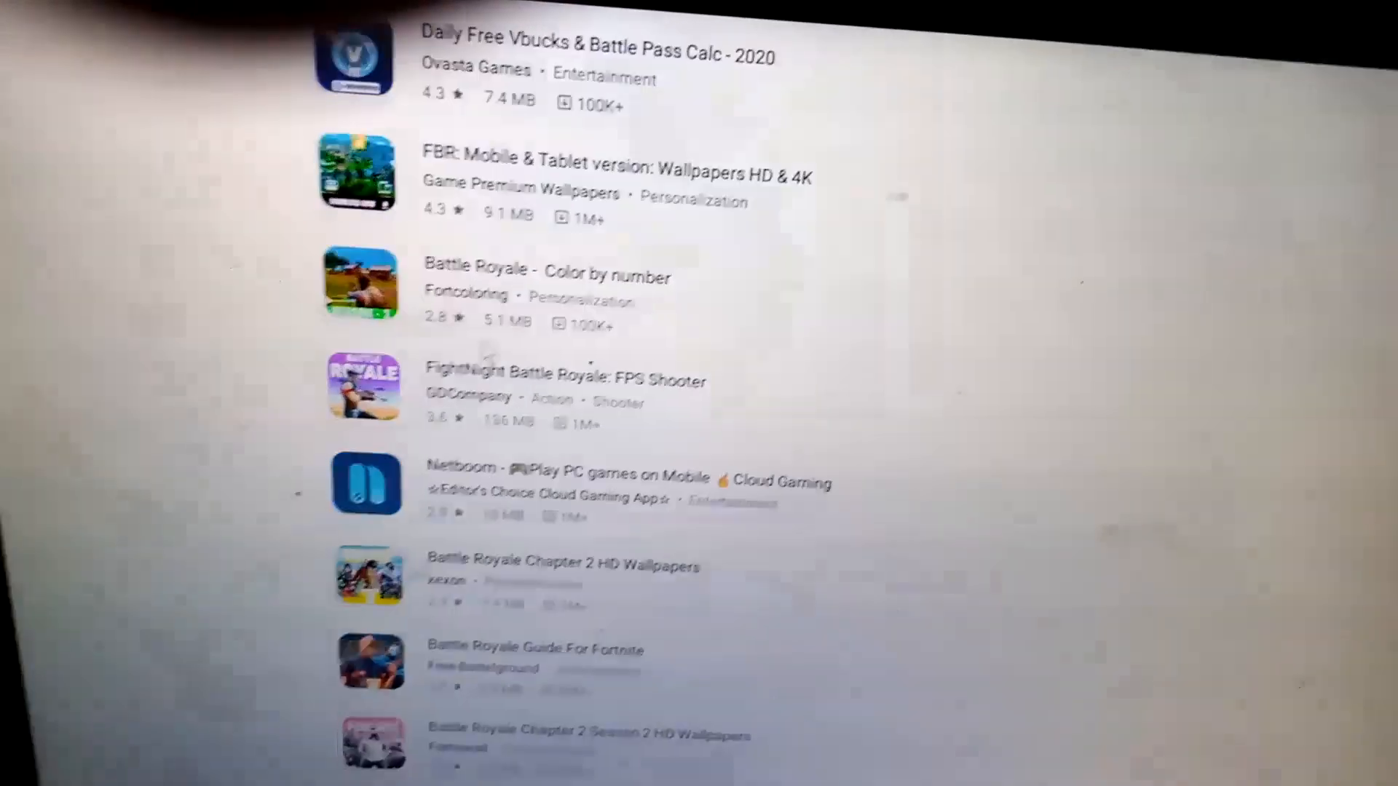
{"action": "scroll", "scroll_direction": "up", "scroll_amount": 3}
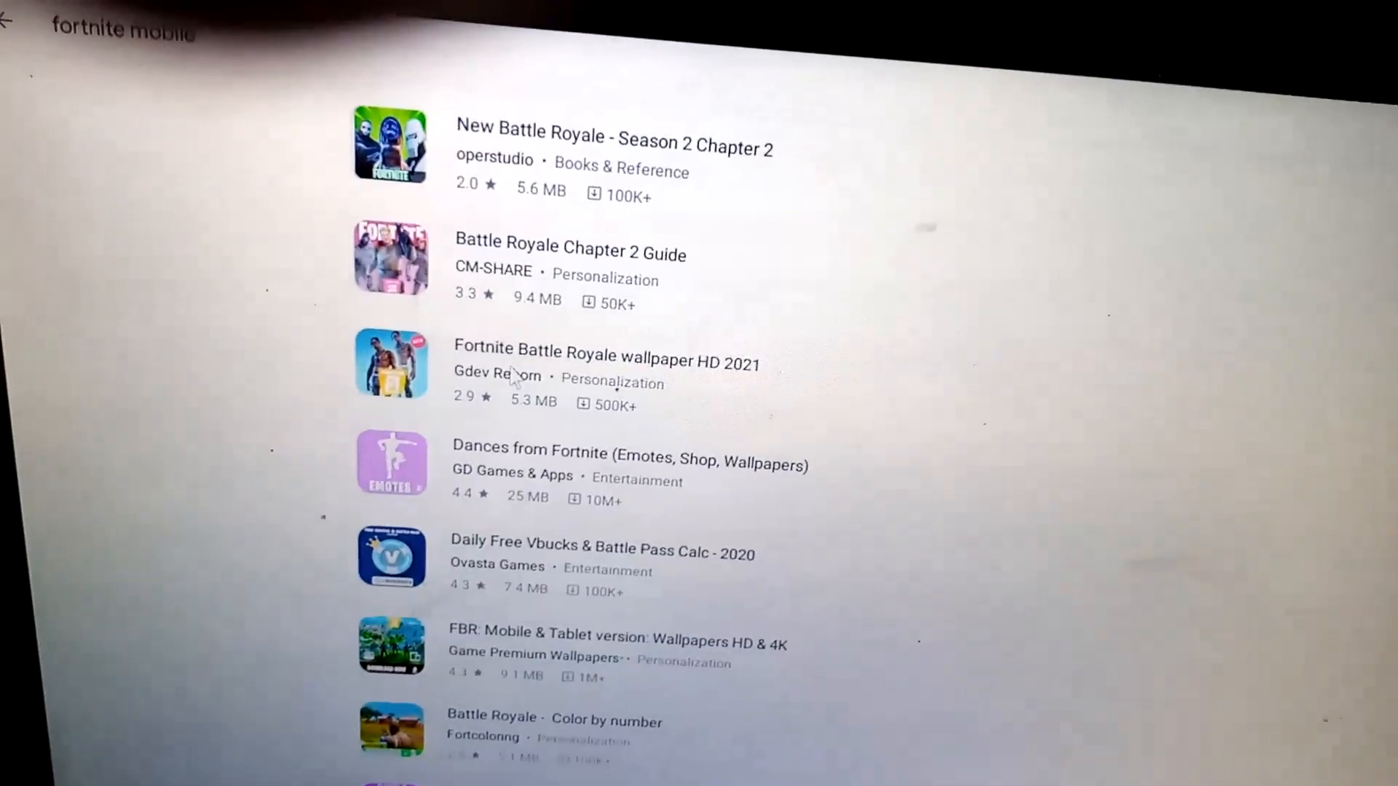
{"action": "scroll", "scroll_direction": "down", "scroll_amount": 3}
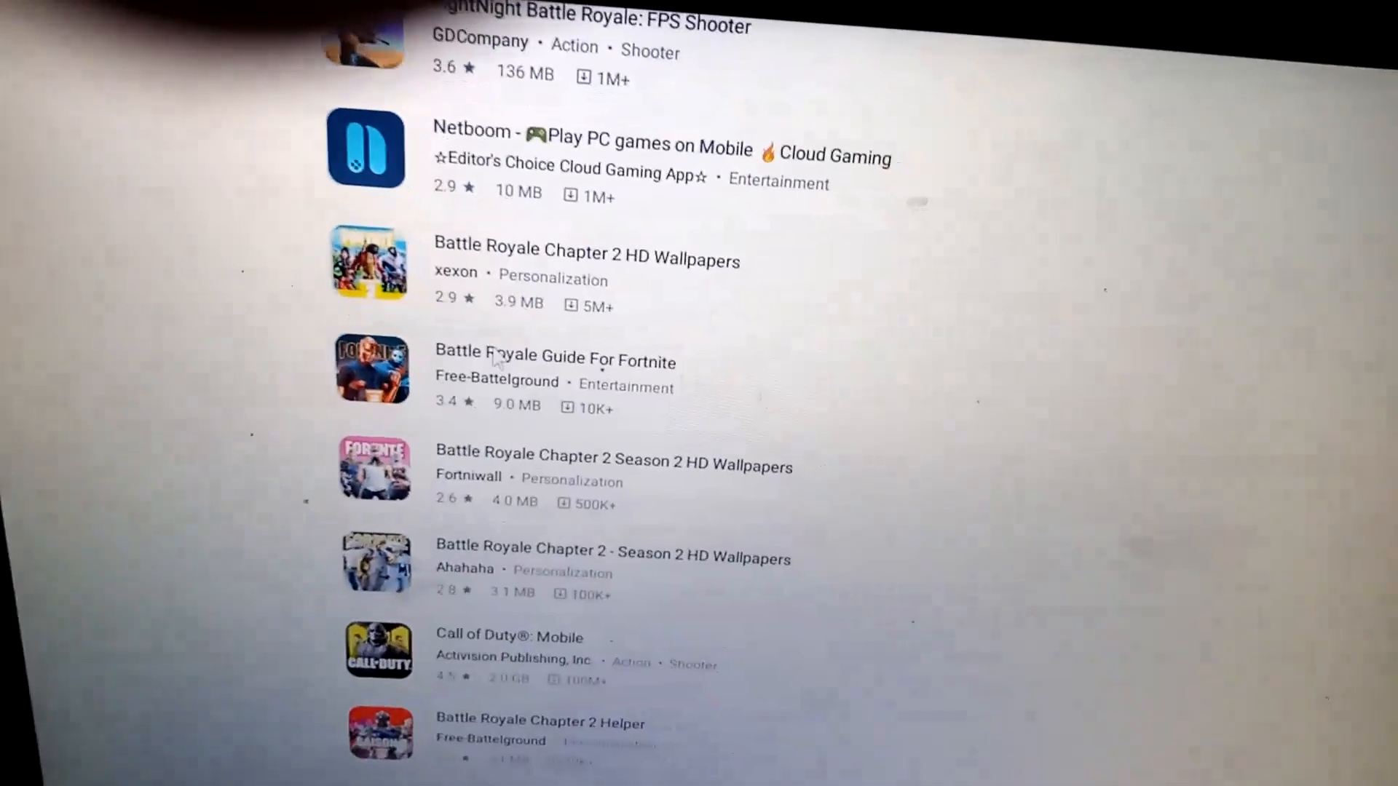
{"action": "scroll", "scroll_direction": "down", "scroll_amount": 3}
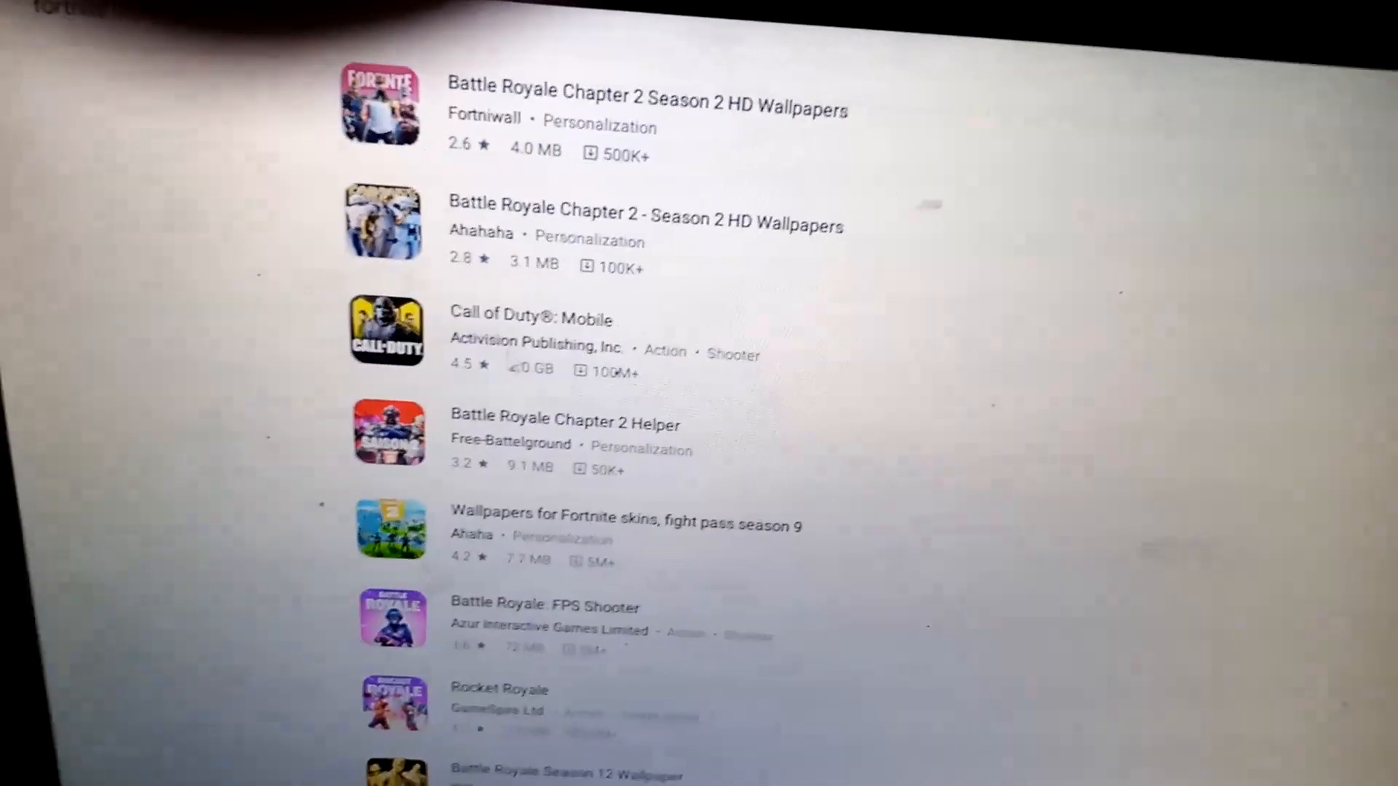
{"action": "scroll", "scroll_direction": "down", "scroll_amount": 3}
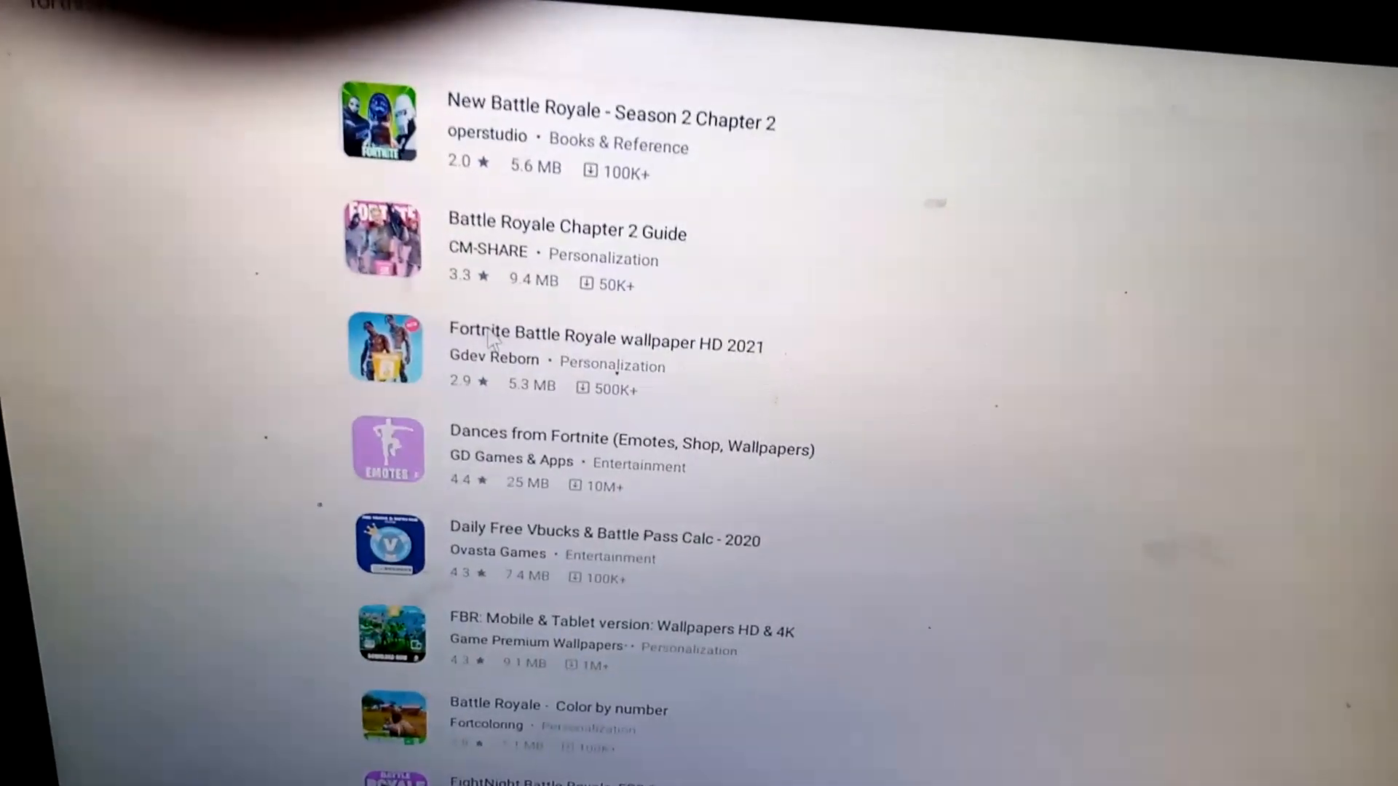
{"action": "scroll", "scroll_direction": "down", "scroll_amount": 3}
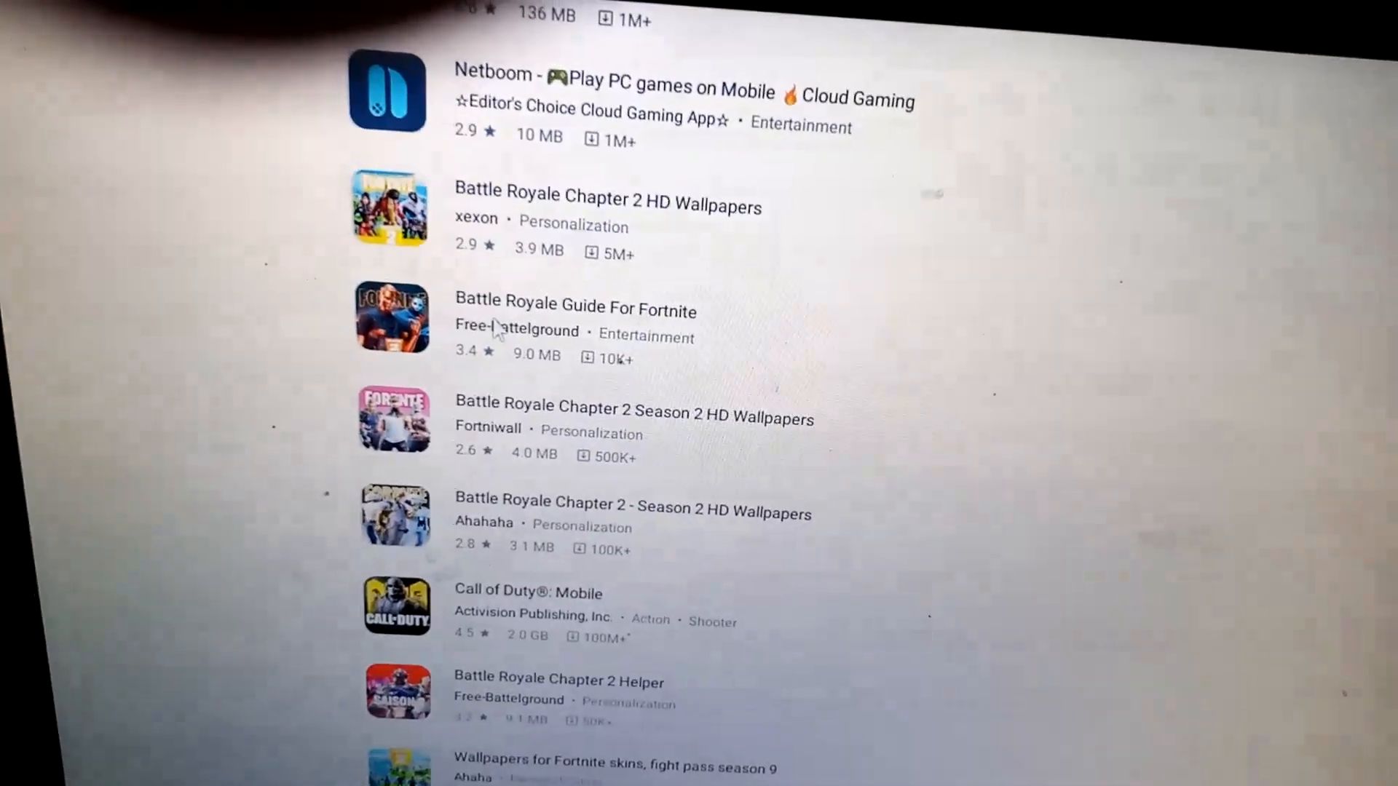
{"action": "scroll", "scroll_direction": "down", "scroll_amount": 3}
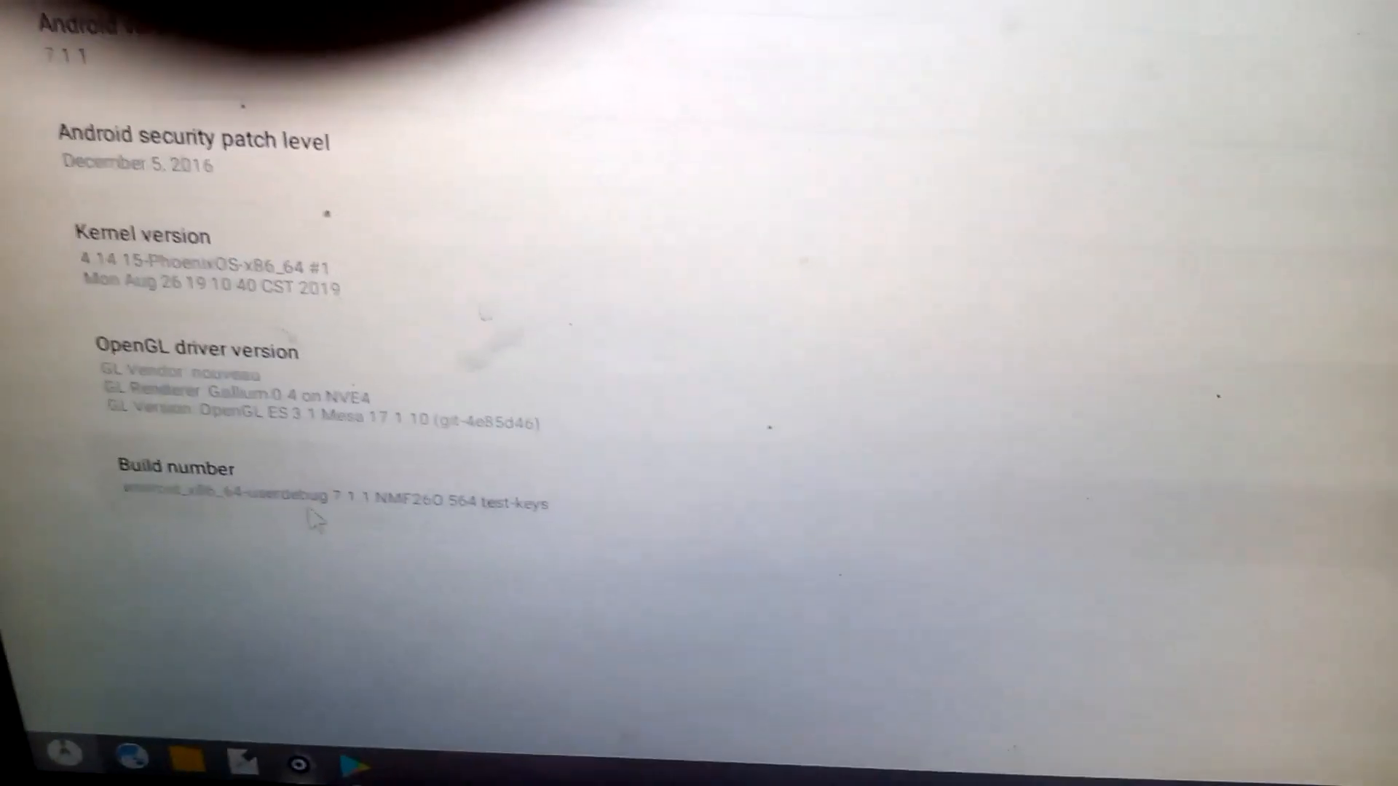
{"action": "scroll", "scroll_direction": "down", "scroll_amount": 3}
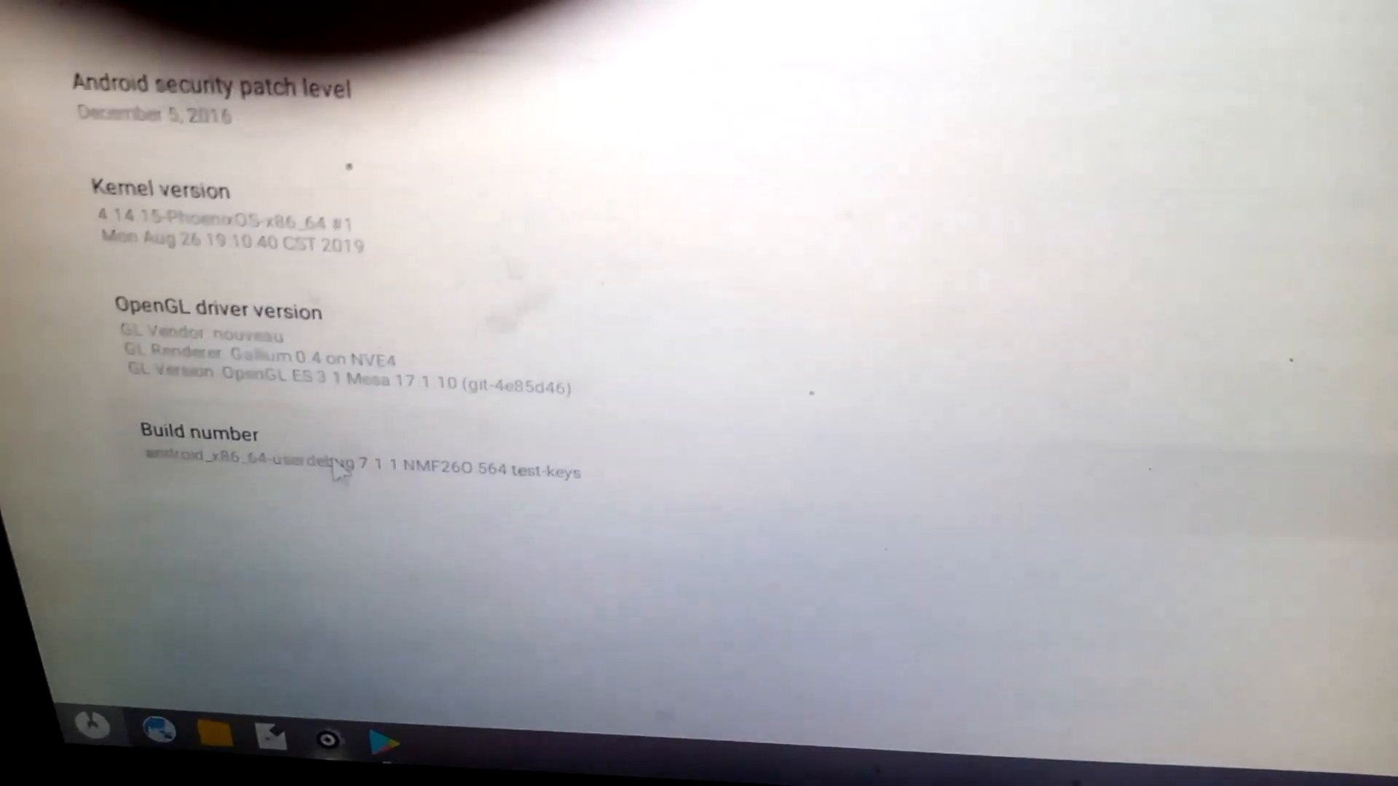